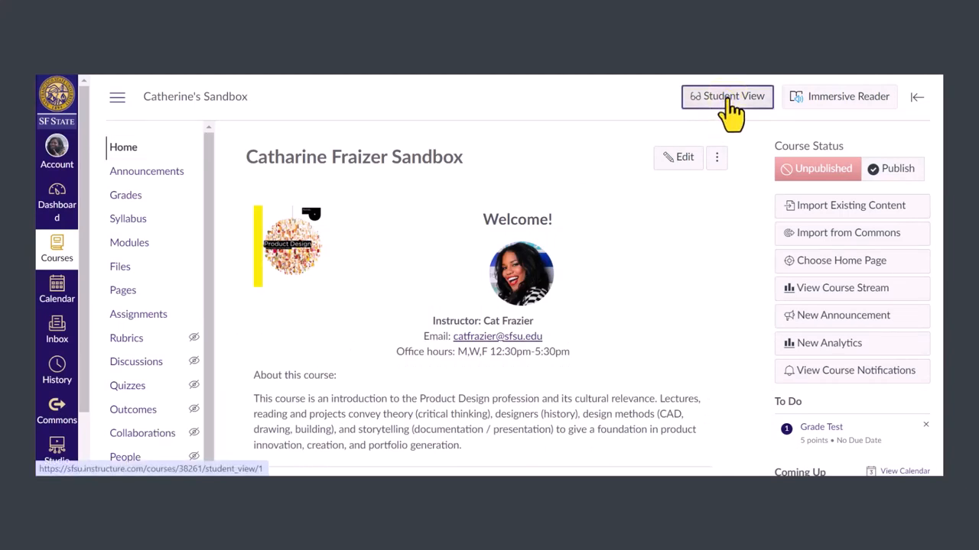
# - Preview the course in Student View, then return to the instructor view
pyautogui.click(728, 96)
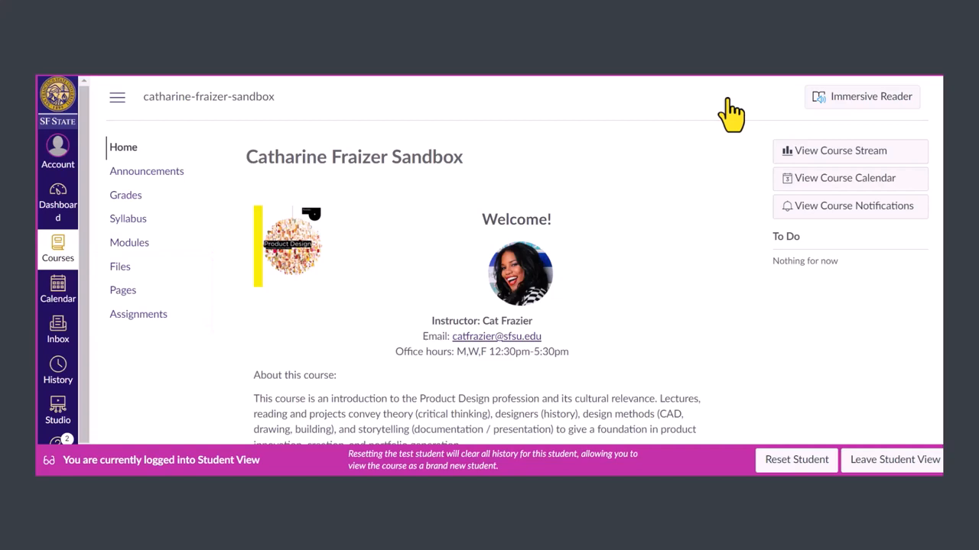
pyautogui.moveTo(876, 466)
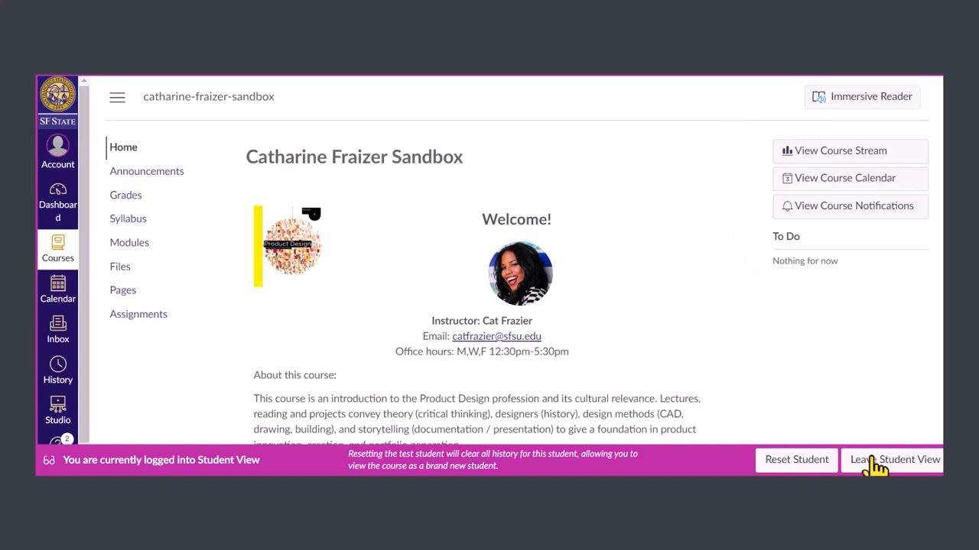
pyautogui.click(893, 459)
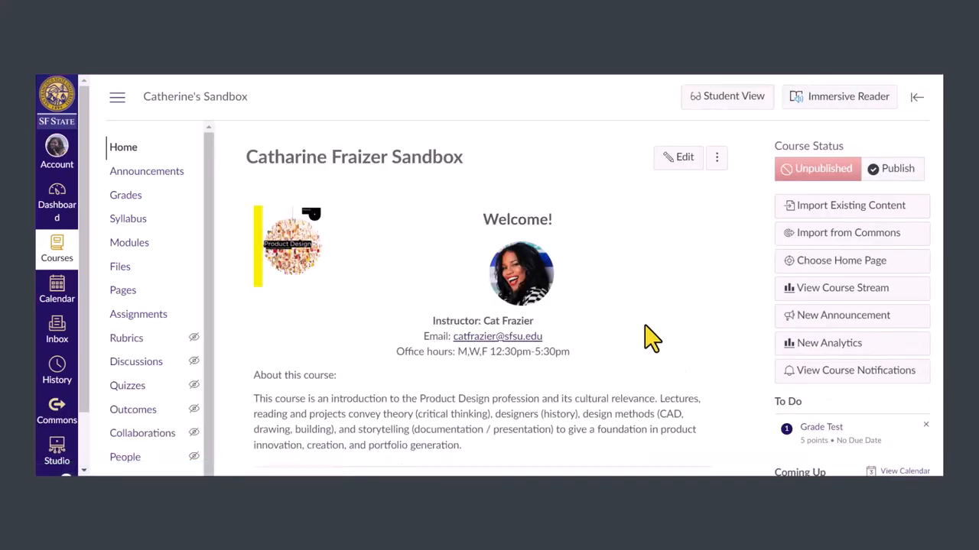
pyautogui.moveTo(305, 313)
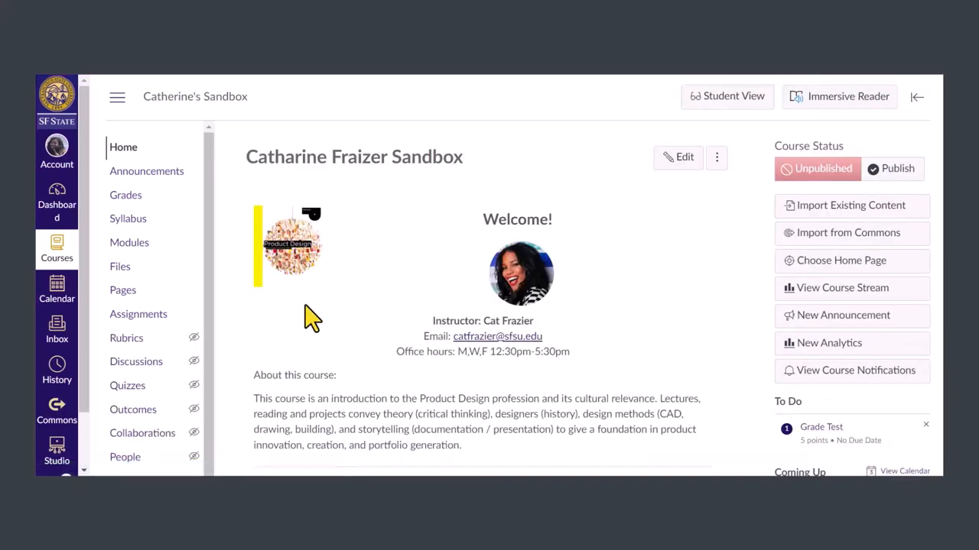
pyautogui.moveTo(238, 299)
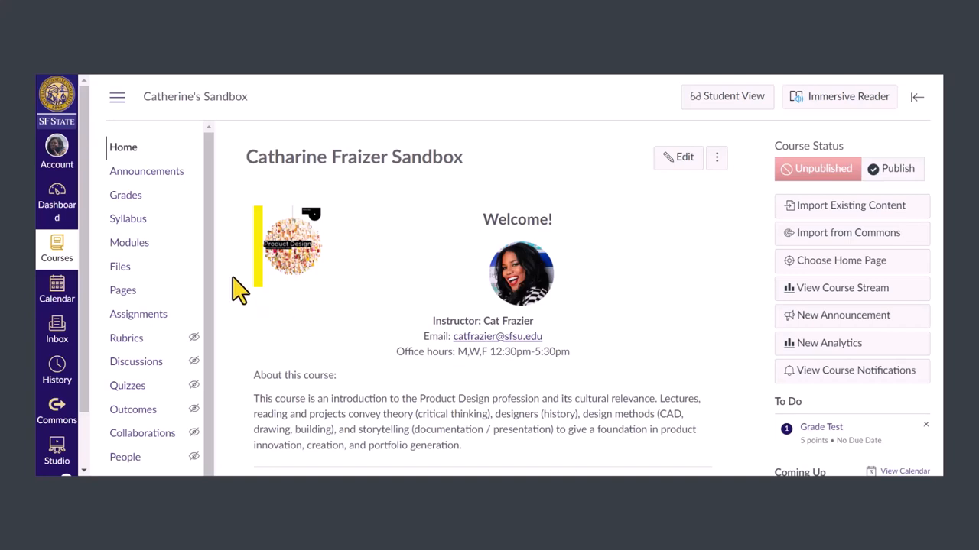
# - Go to the course Settings and show the Navigation list of enabled and hidden menu items
pyautogui.scroll(-3)
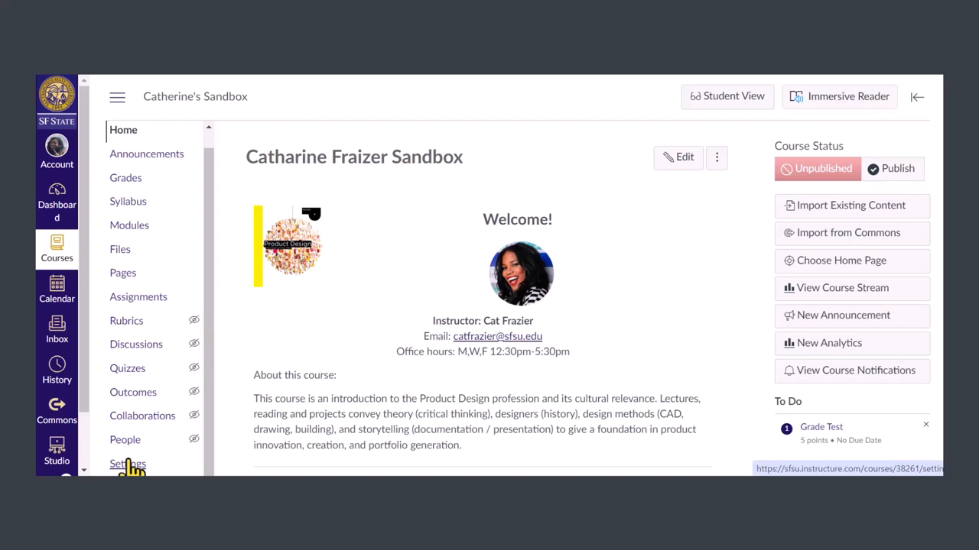
pyautogui.click(128, 465)
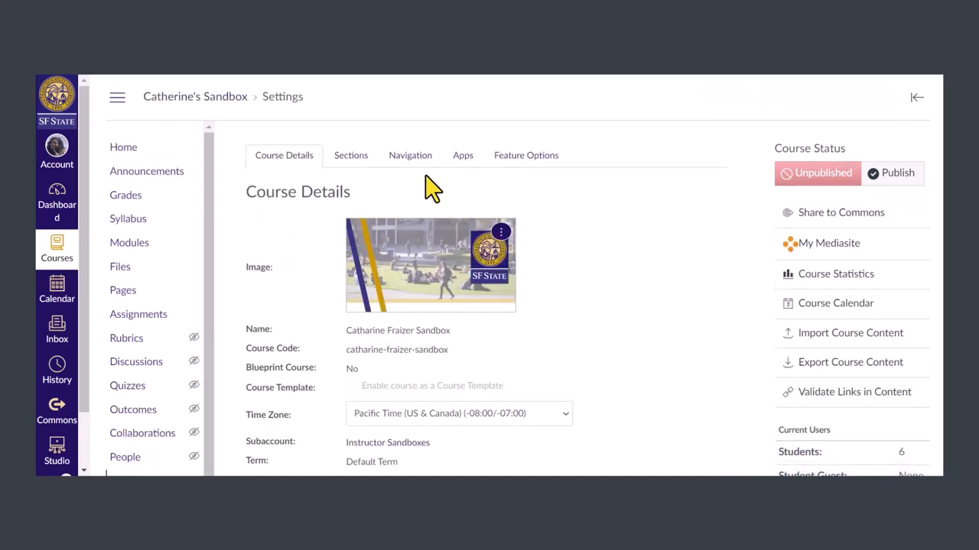
pyautogui.click(410, 156)
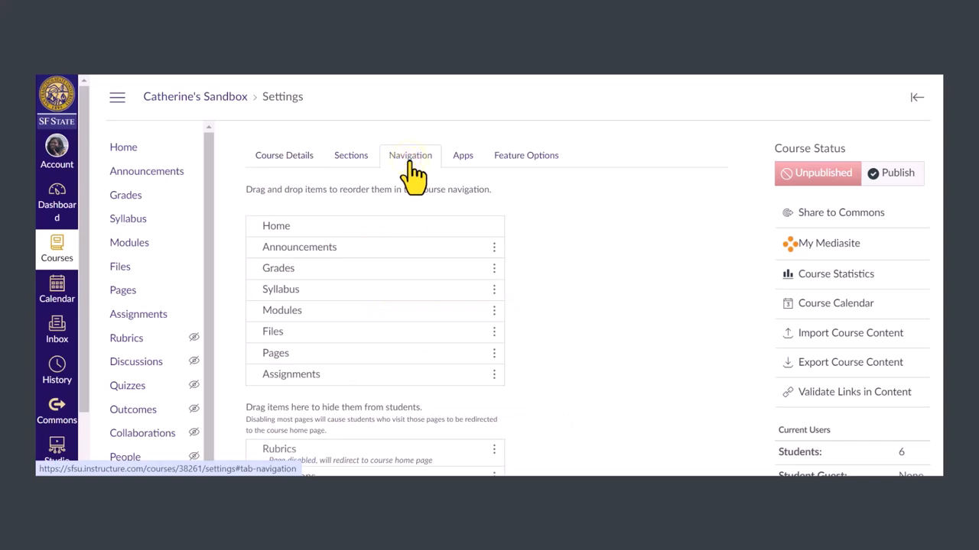
pyautogui.moveTo(451, 167)
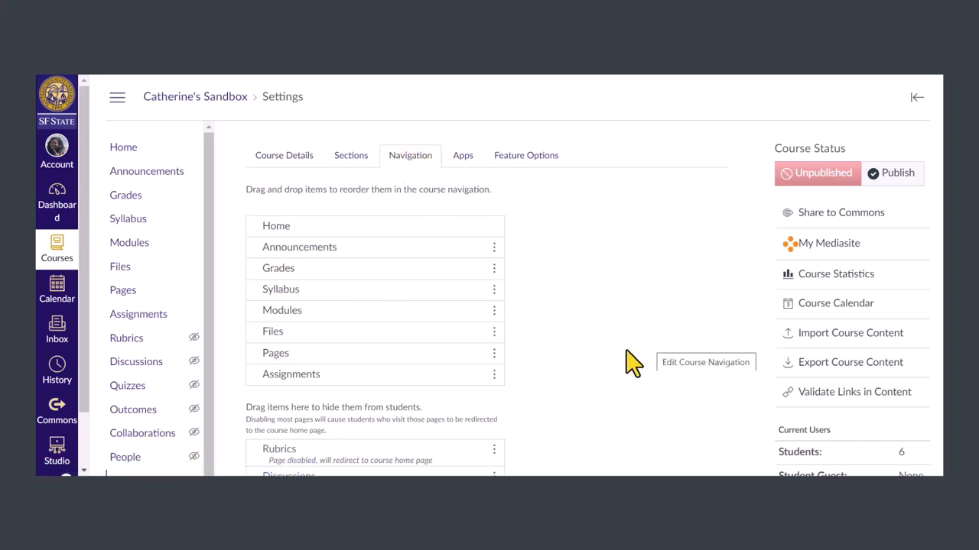
pyautogui.scroll(-3)
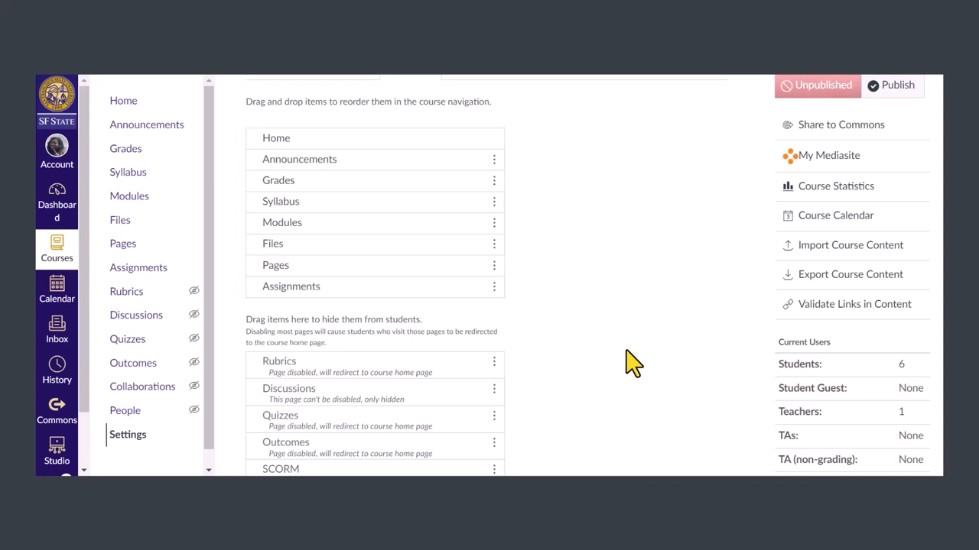
pyautogui.scroll(-3)
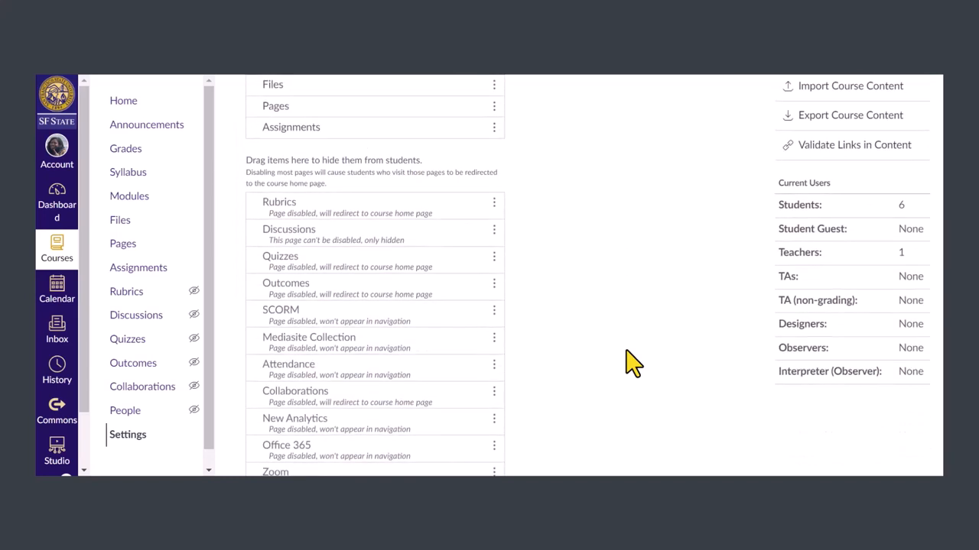
pyautogui.scroll(-3)
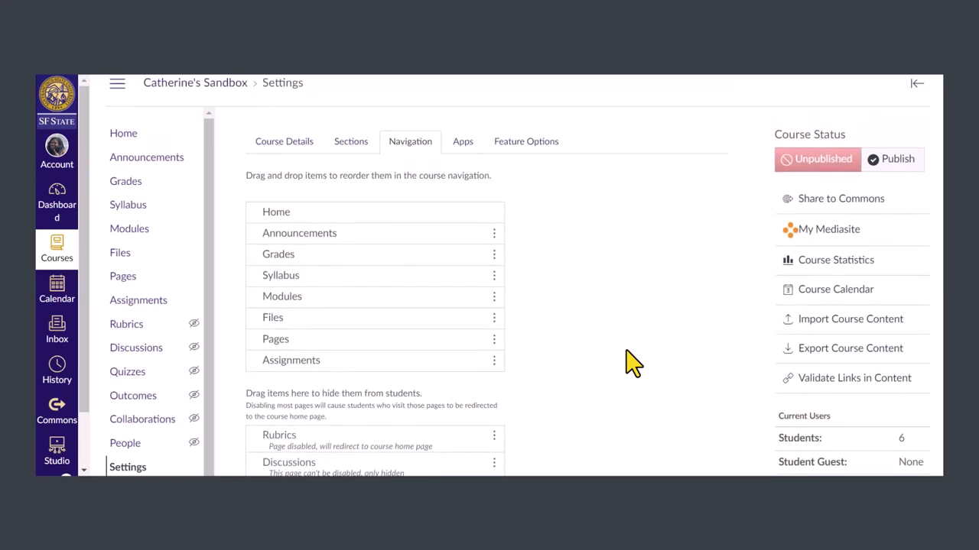
pyautogui.moveTo(614, 358)
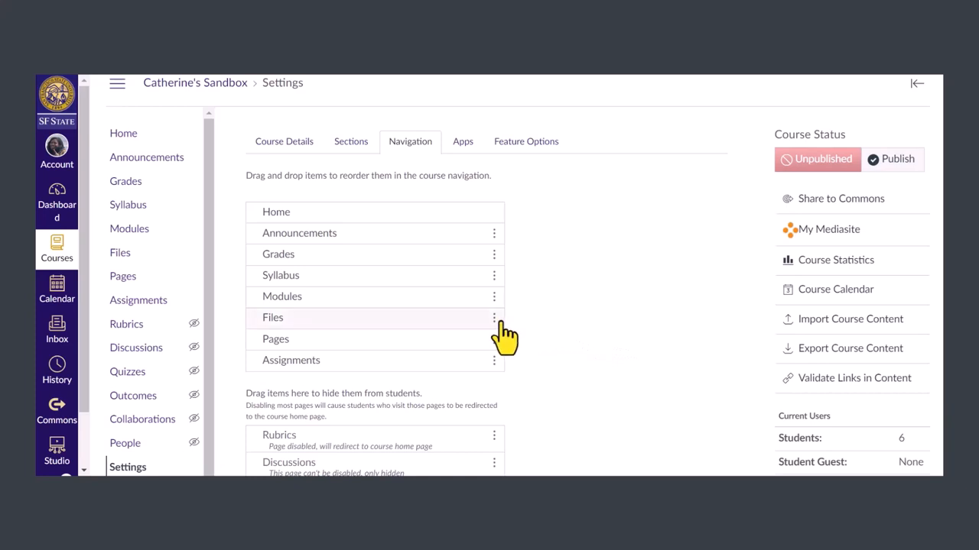
# - Disable Files, Pages and Assignments so they are hidden from students' course navigation
pyautogui.click(493, 316)
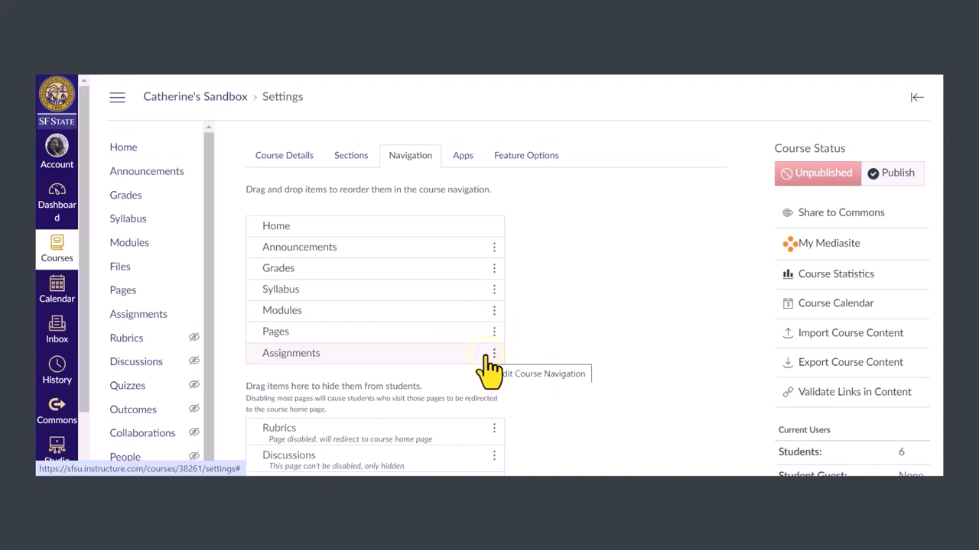
pyautogui.scroll(-3)
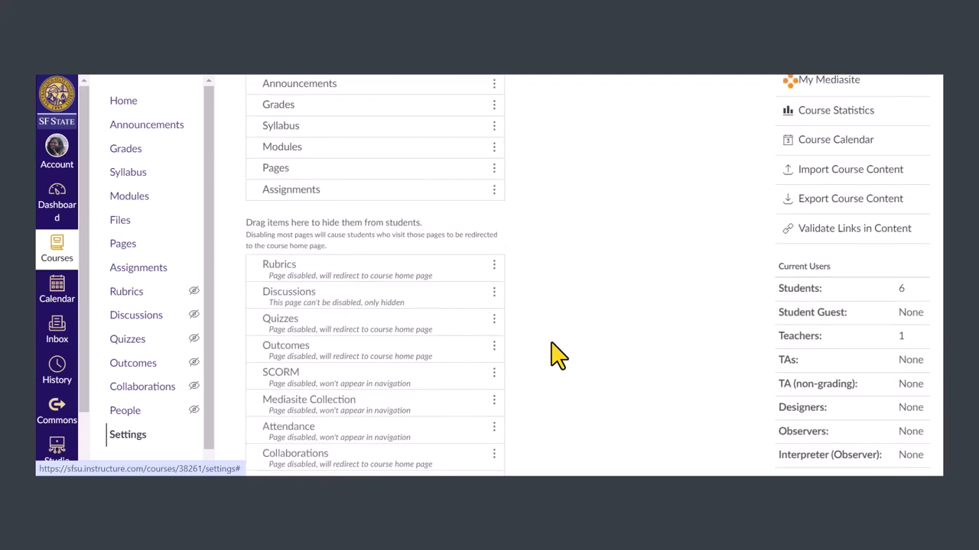
pyautogui.click(492, 307)
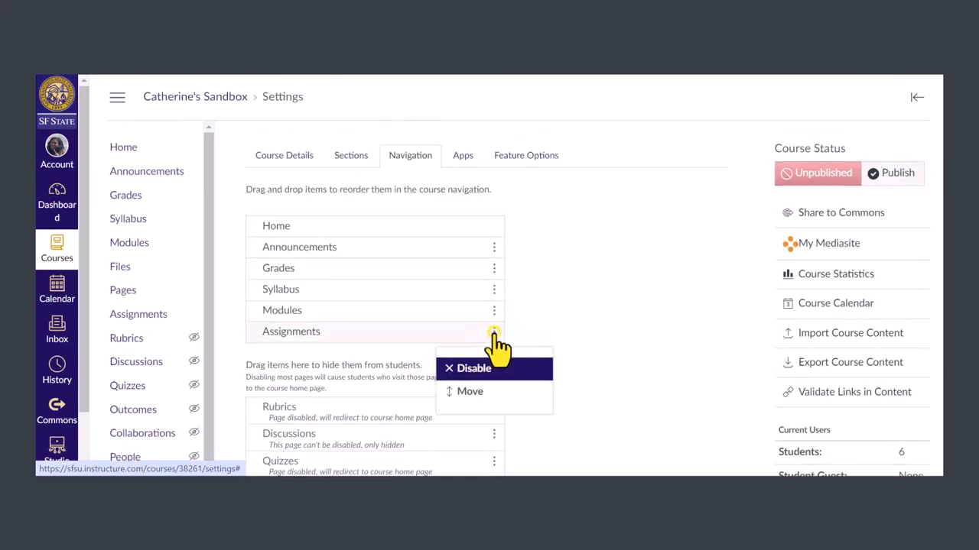
pyautogui.click(472, 369)
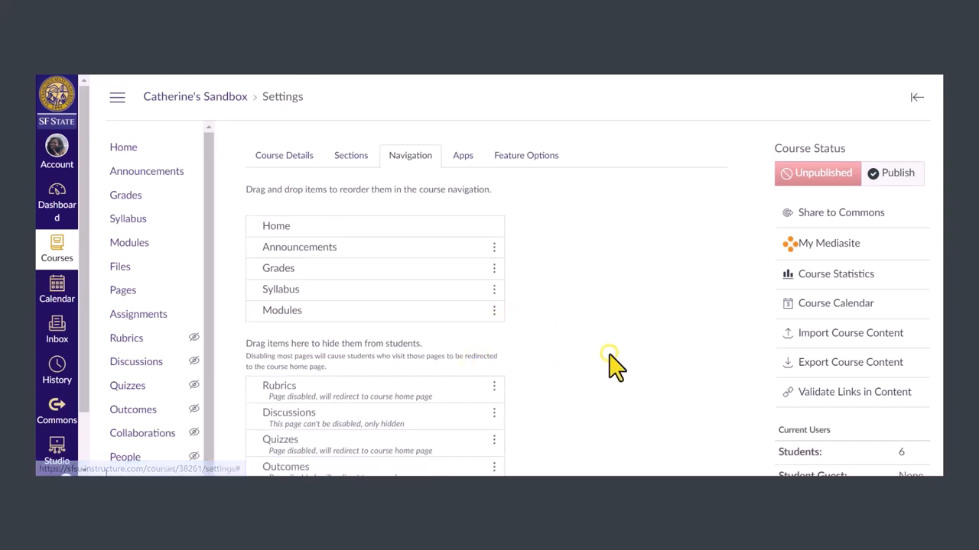
pyautogui.scroll(-3)
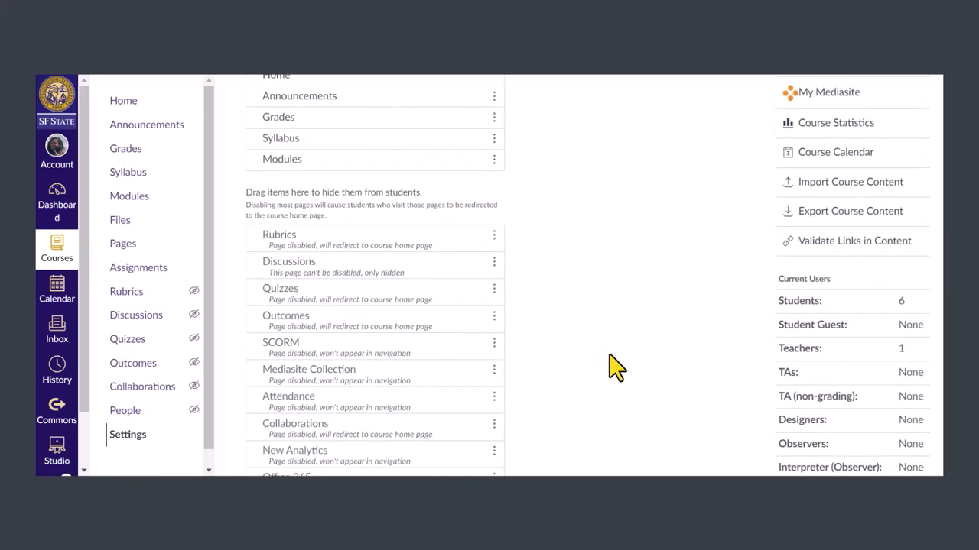
# - Scroll down the Navigation list past the hidden items toward the Save button
pyautogui.scroll(-3)
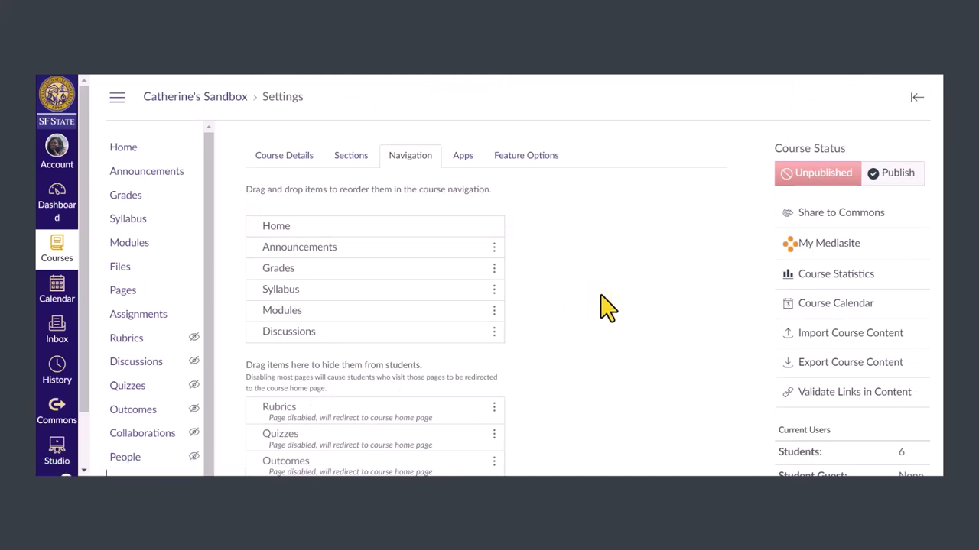
pyautogui.scroll(-3)
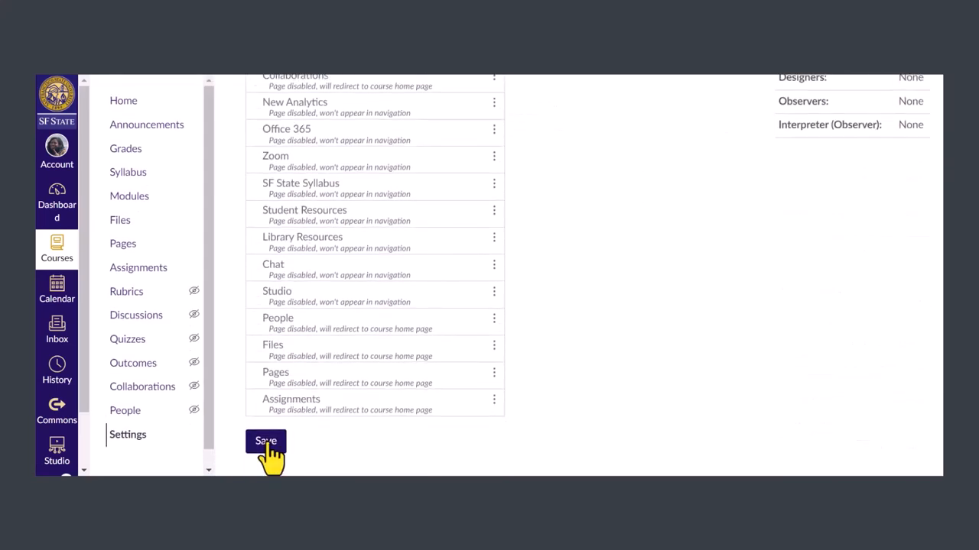
# - Save the navigation changes and preview the course home in Student View
pyautogui.click(266, 441)
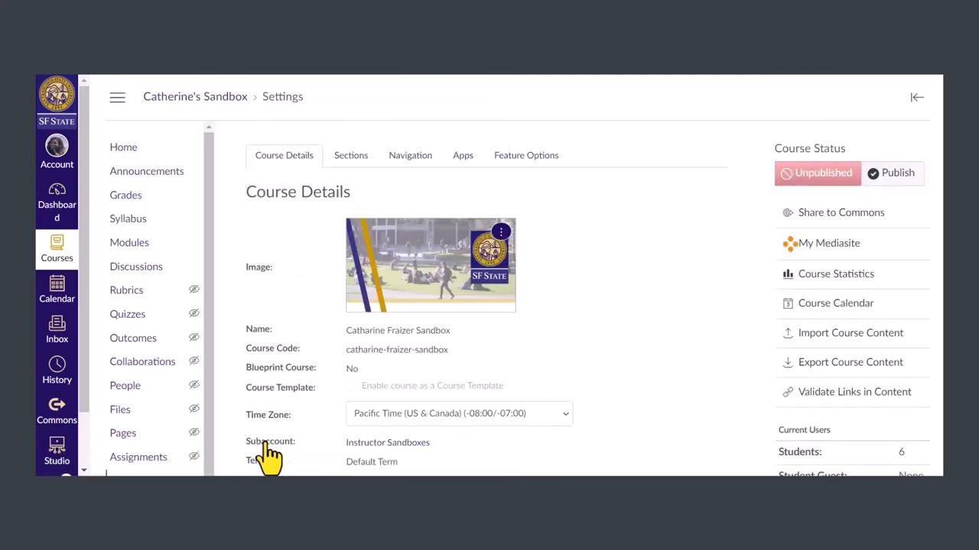
pyautogui.moveTo(130, 150)
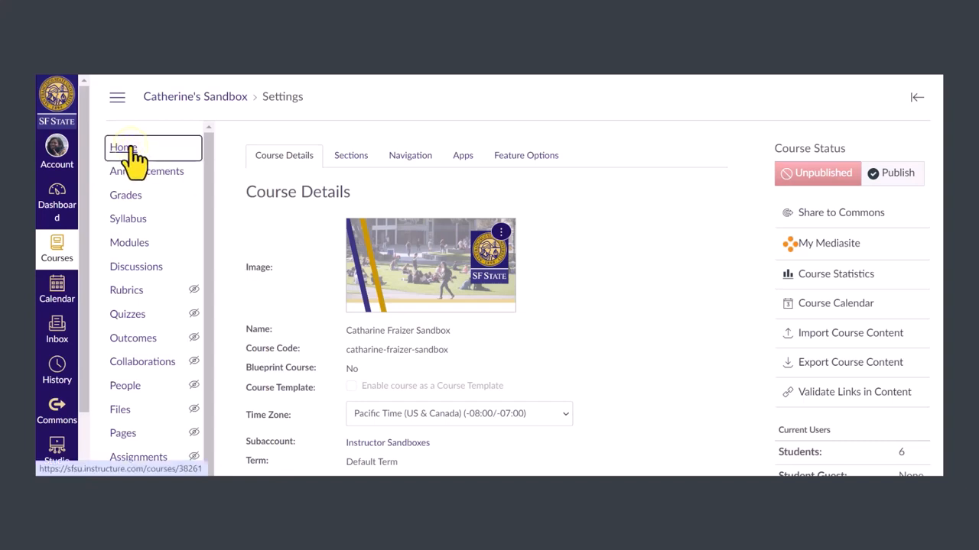
pyautogui.click(120, 147)
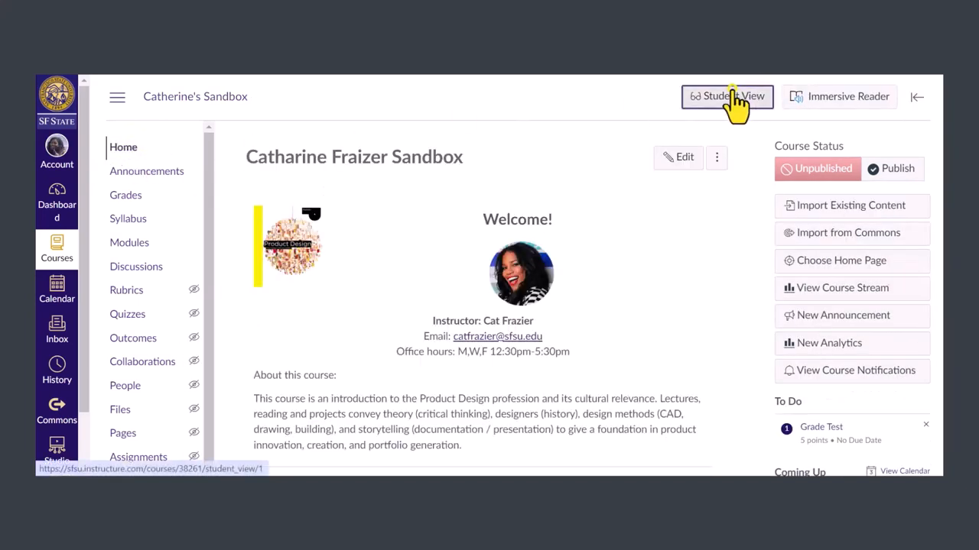
pyautogui.click(728, 97)
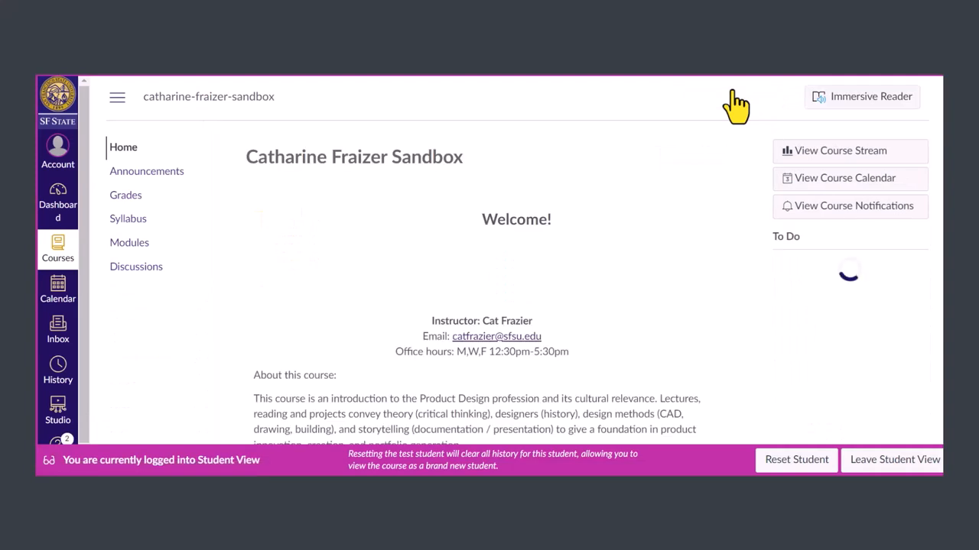